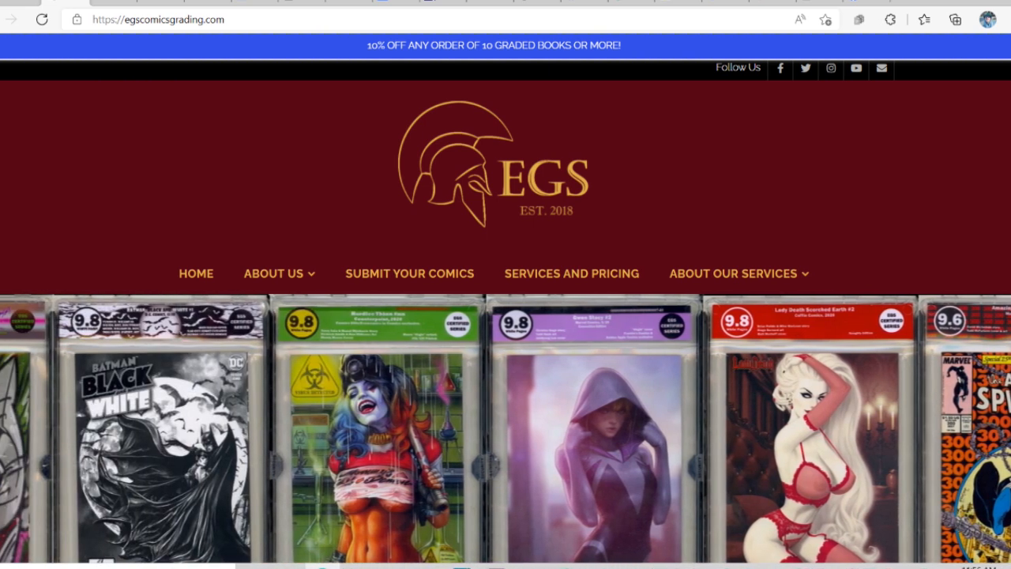
scroll("down", 3)
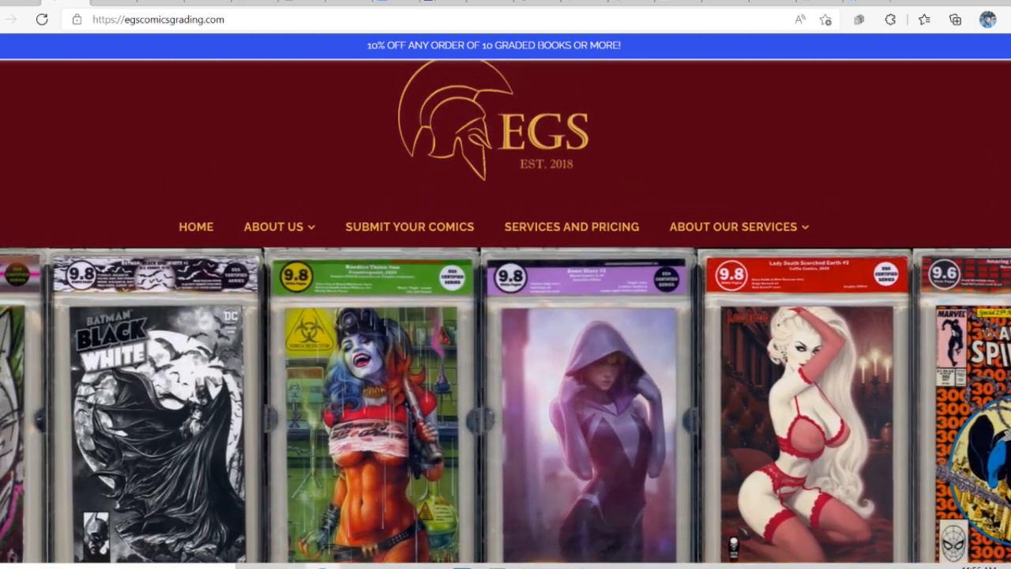
scroll("down", 3)
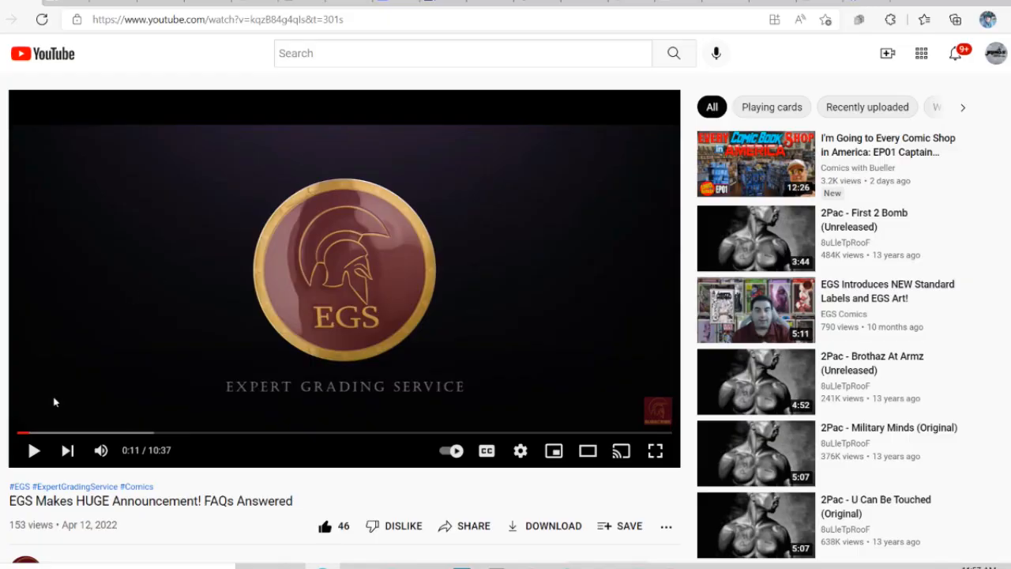
mouse_move(206, 546)
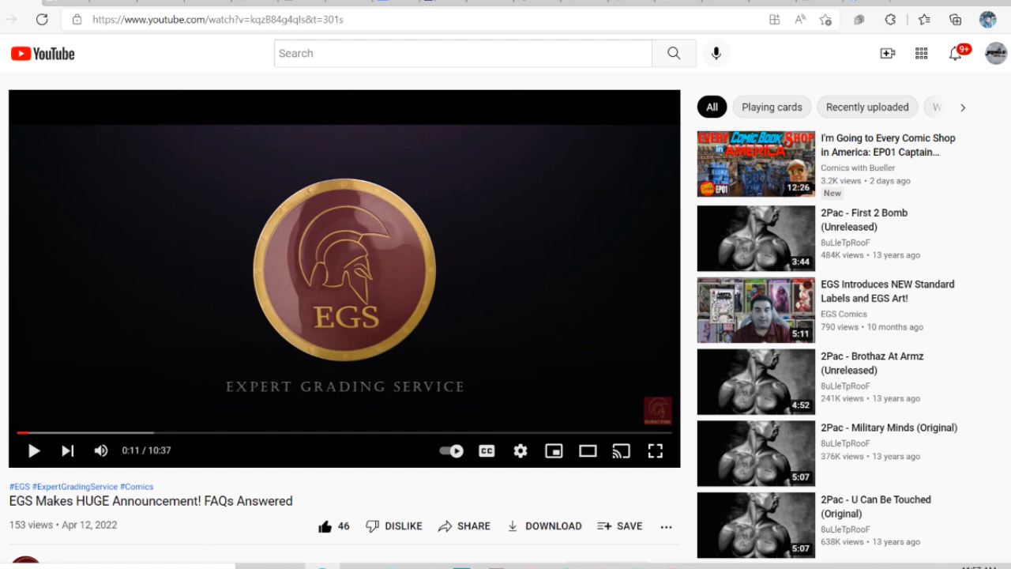
scroll("down", 3)
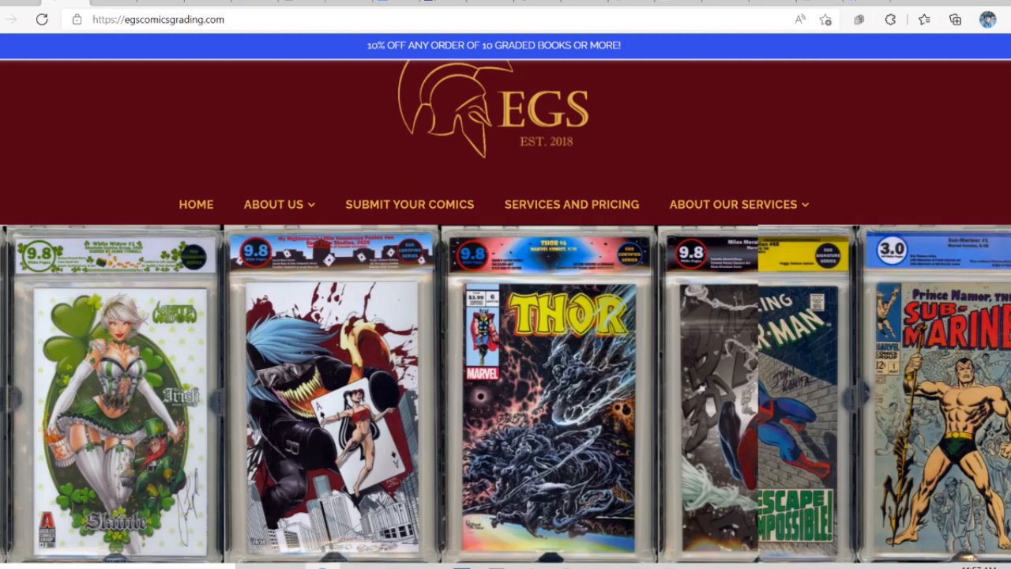
scroll("down", 3)
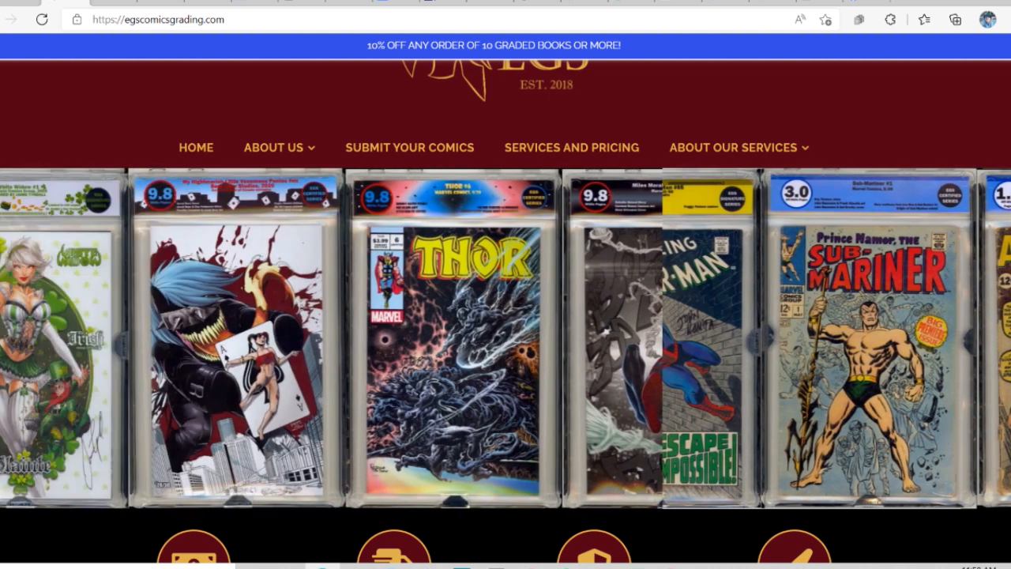
scroll("left", 3)
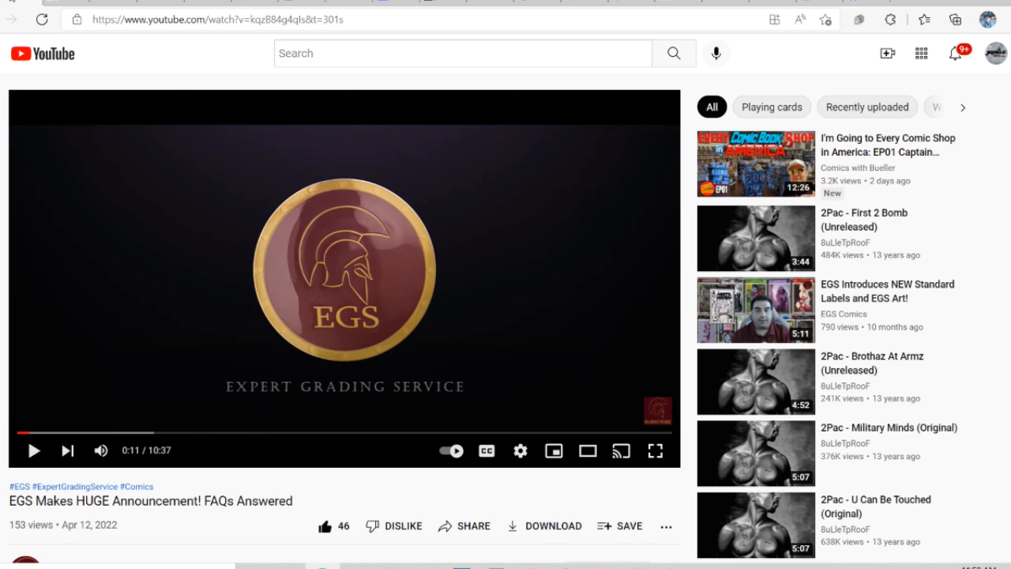
mouse_move(137, 316)
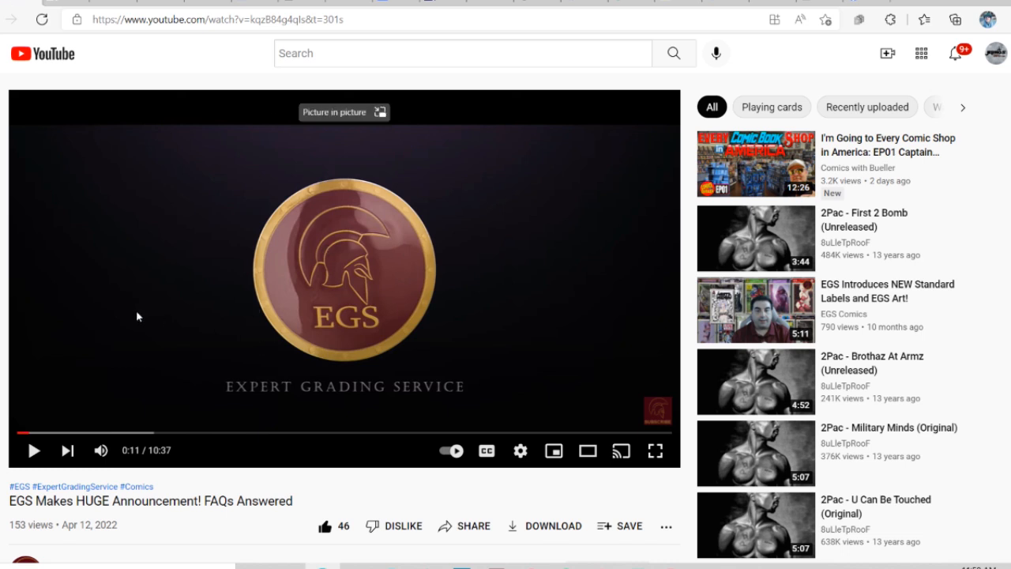
mouse_move(139, 316)
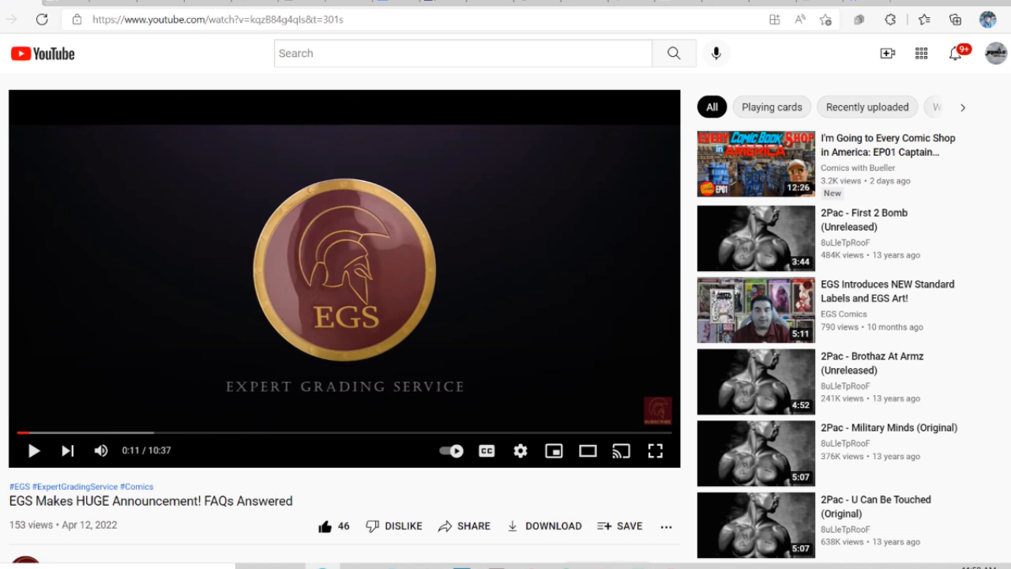